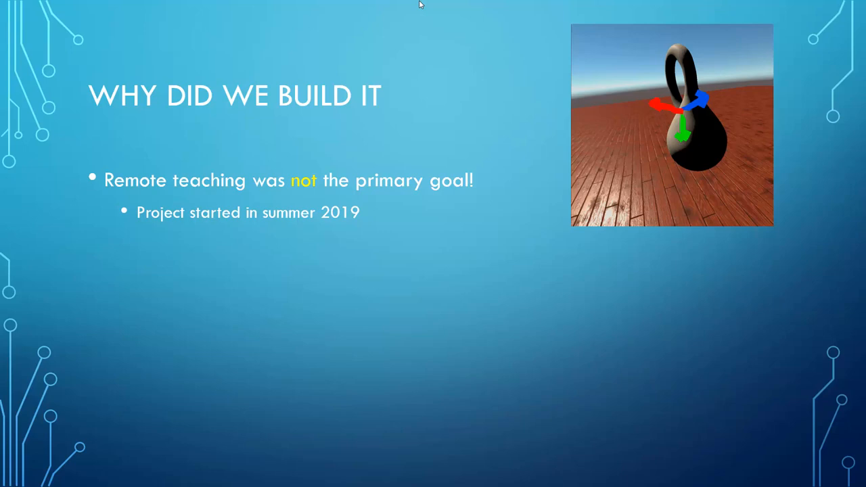
Reveal the remaining bullets: better 3D insight as primary goal and the spring 2020 remark
key("right")
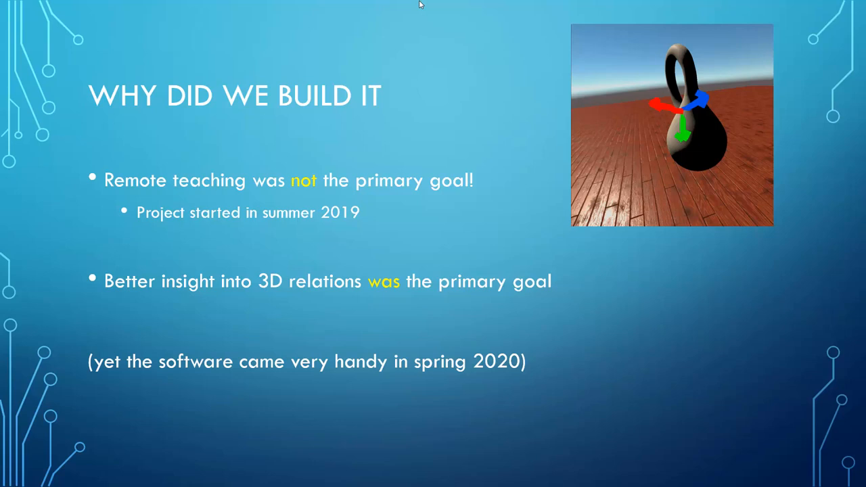
key("Right")
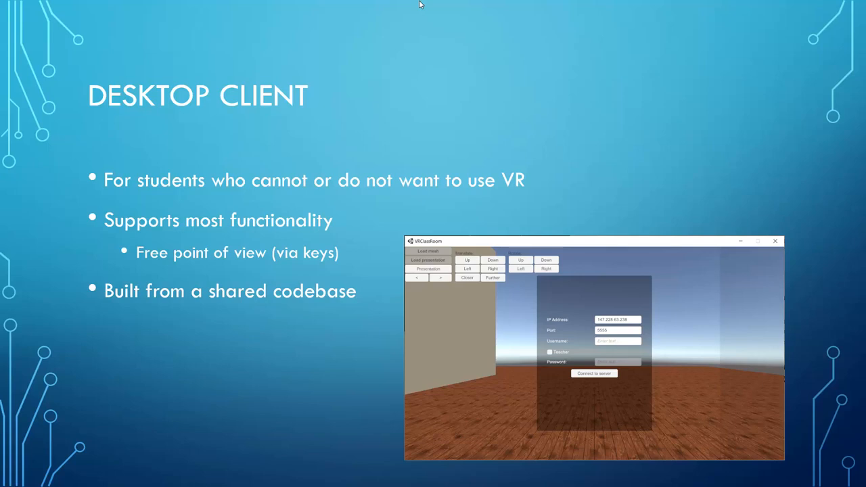
Advance from the Desktop Client slide to the Future Features slide
key("right")
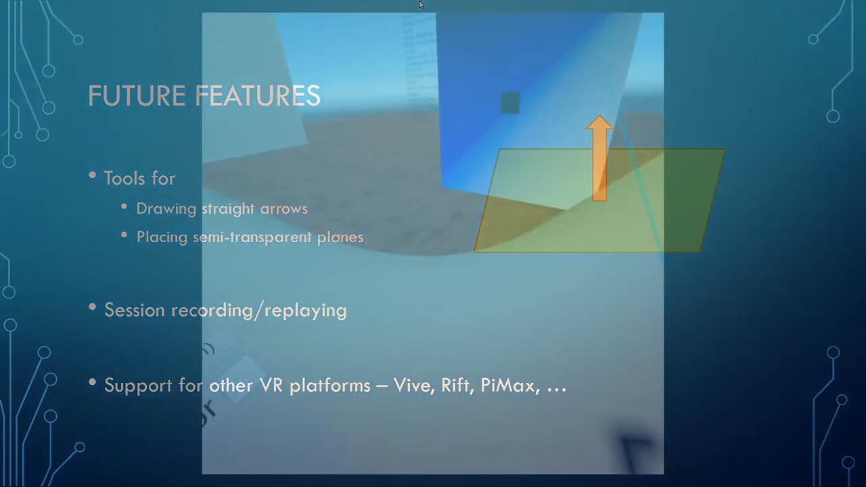